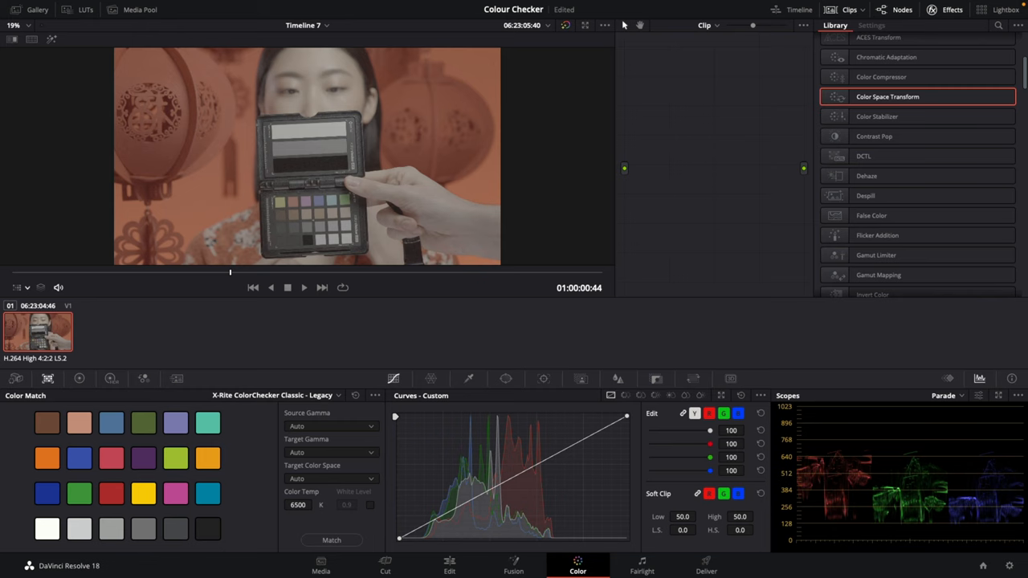
mouse_move(678, 231)
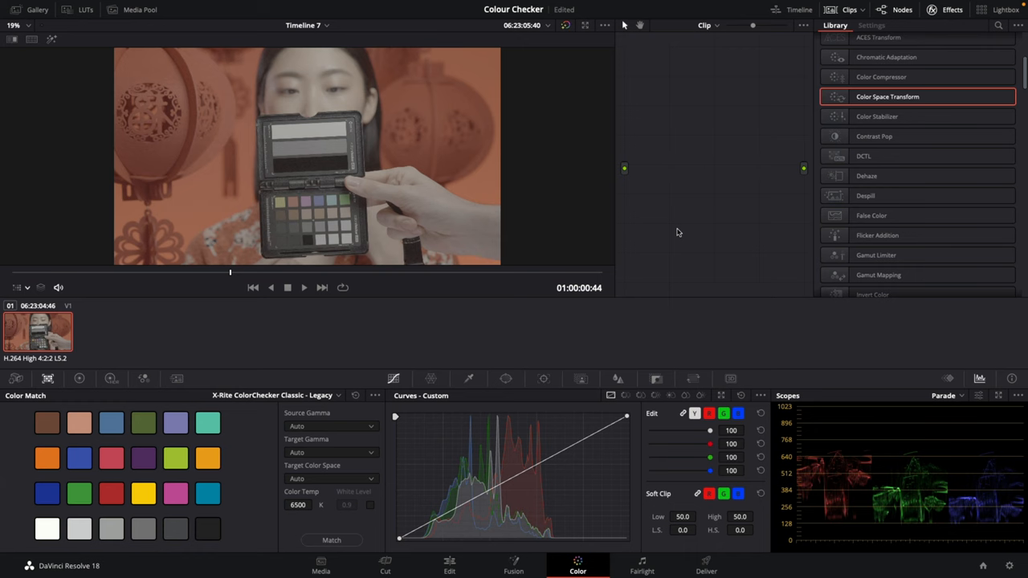
mouse_move(701, 189)
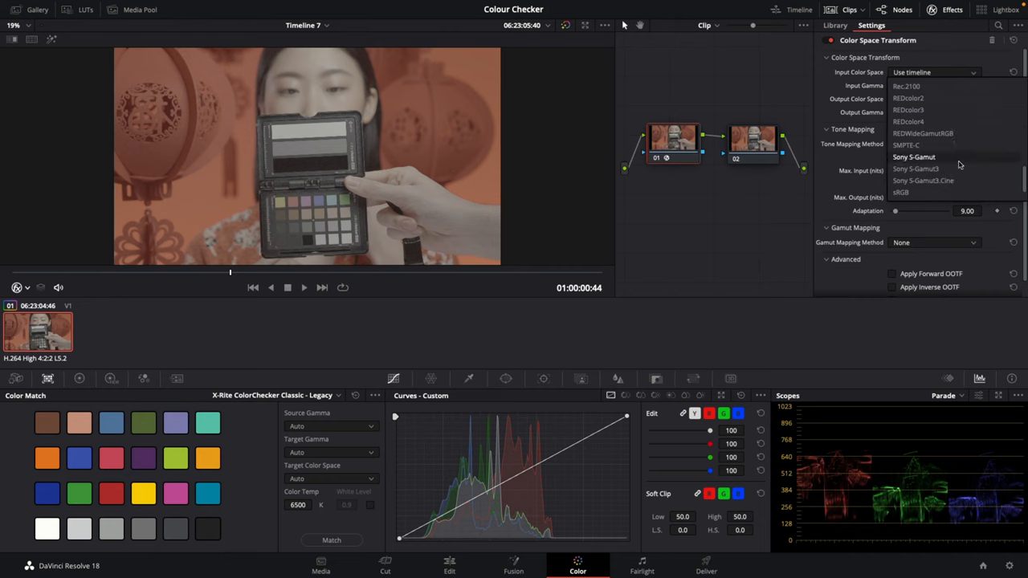
Set input to S-Gamut3.Cine with S-Log3 gamma and output color space to Rec.709
click(924, 180)
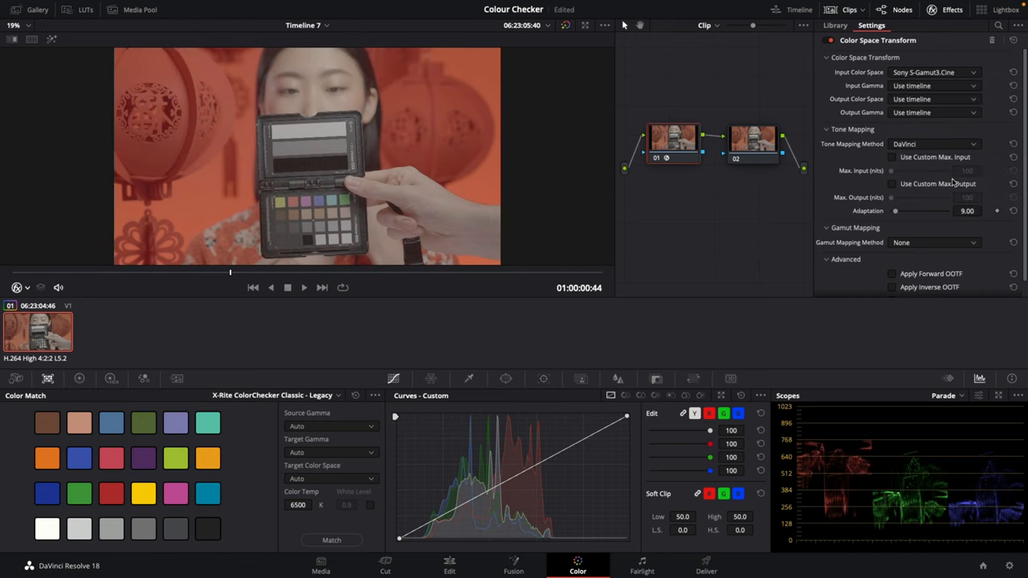
click(931, 87)
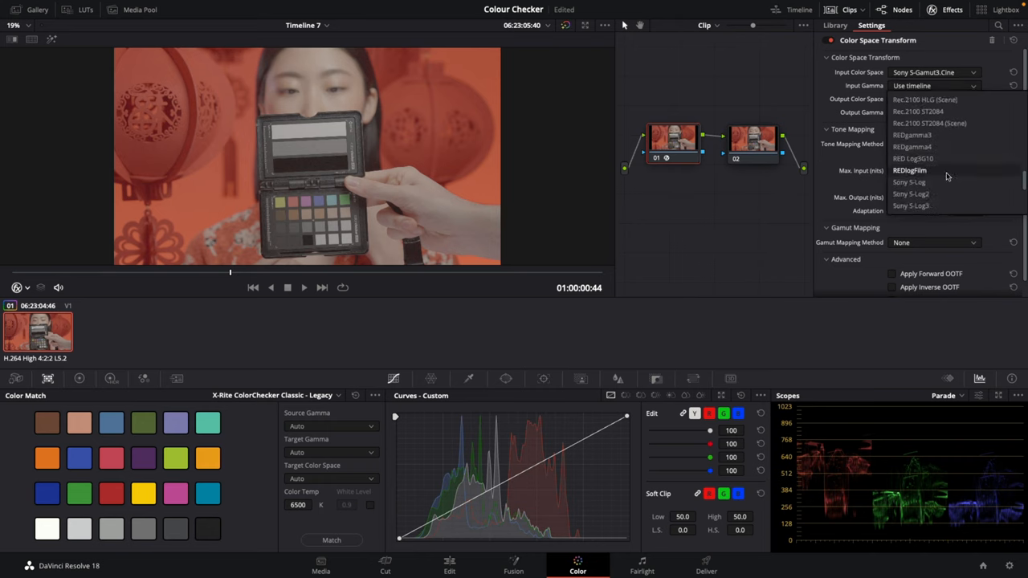
click(910, 205)
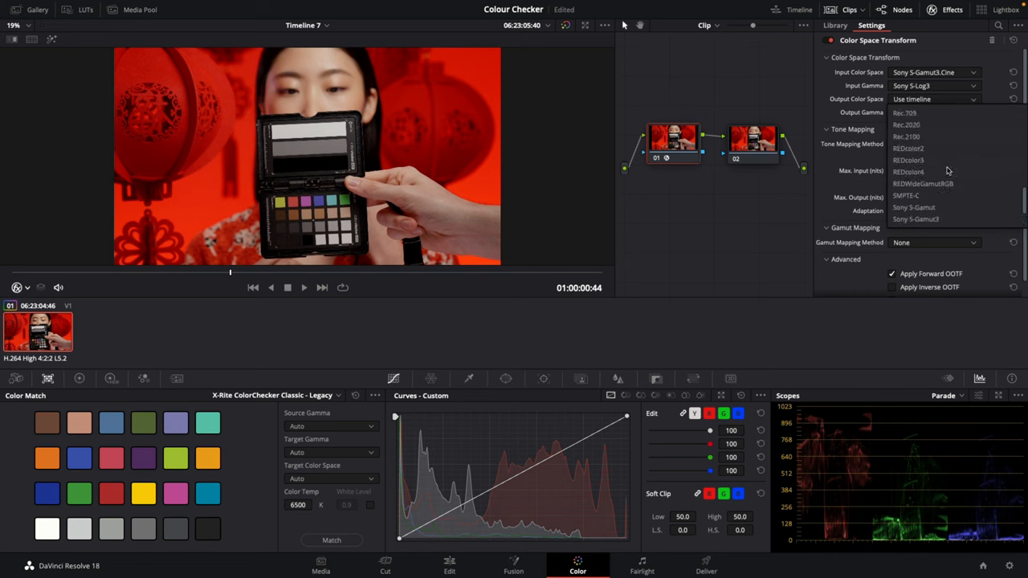
click(906, 112)
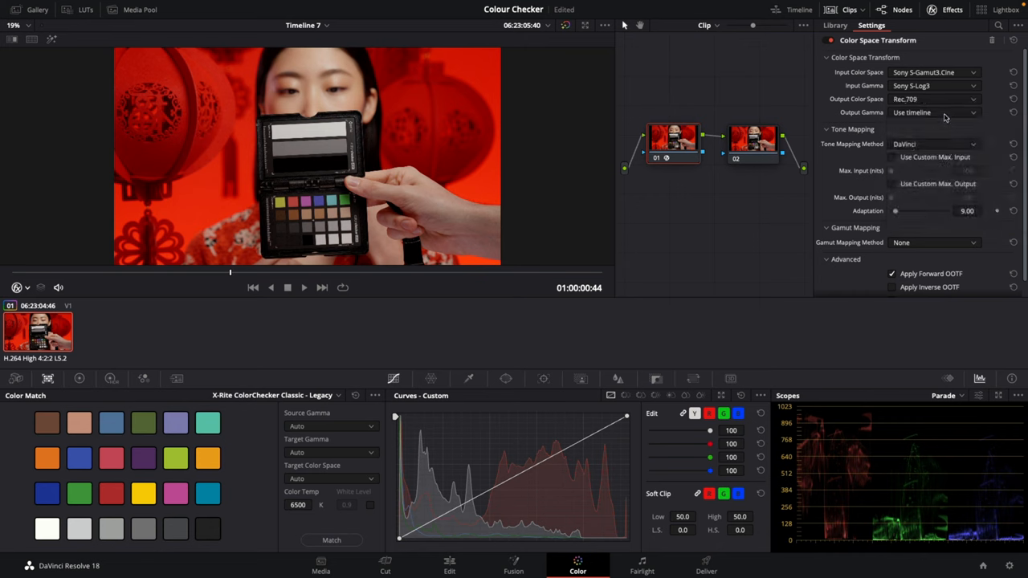
click(935, 112)
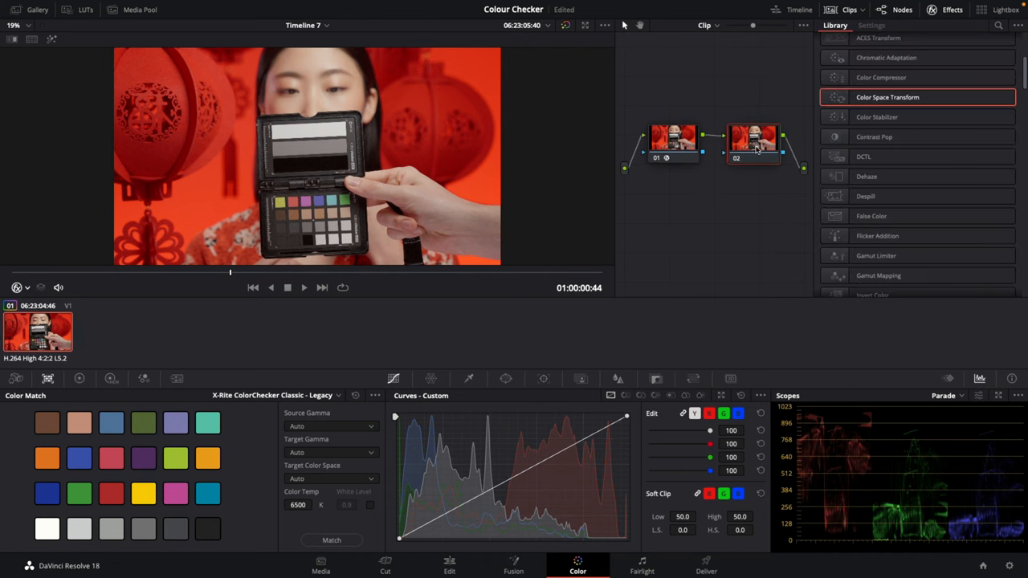
mouse_move(752, 152)
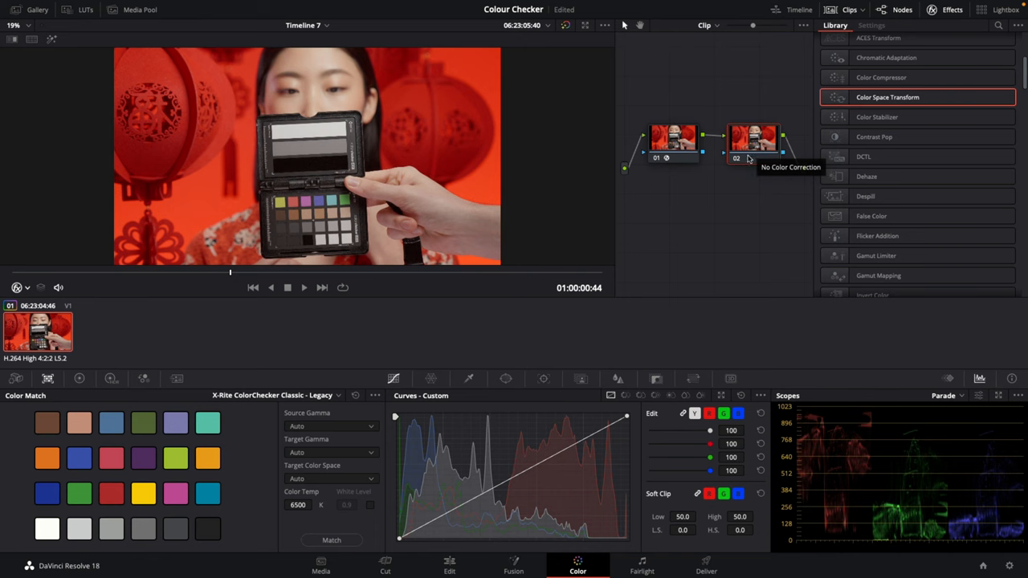
mouse_move(77, 400)
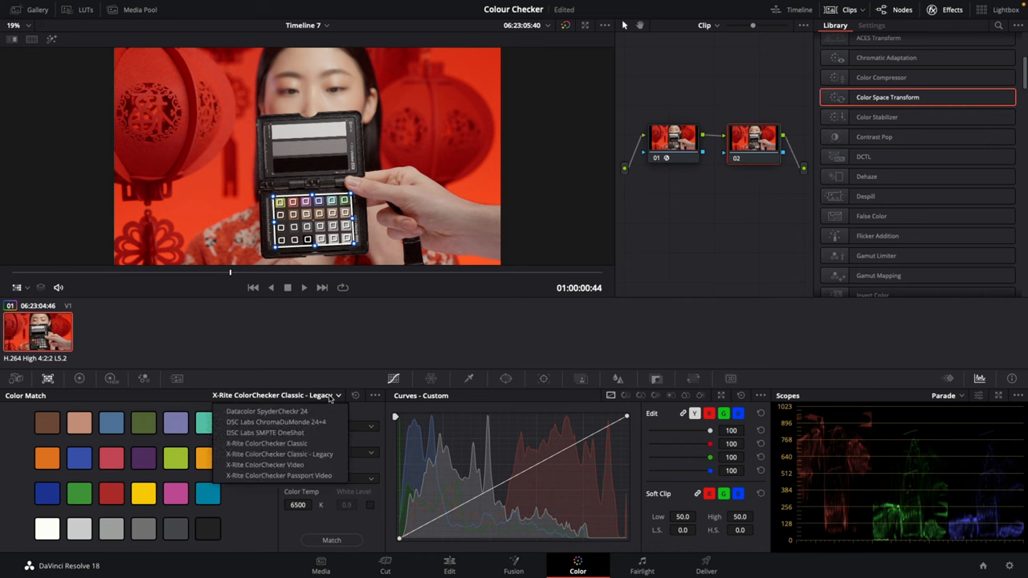
Match the clip's colors against the X-Rite ColorChecker Passport Video chart
click(280, 476)
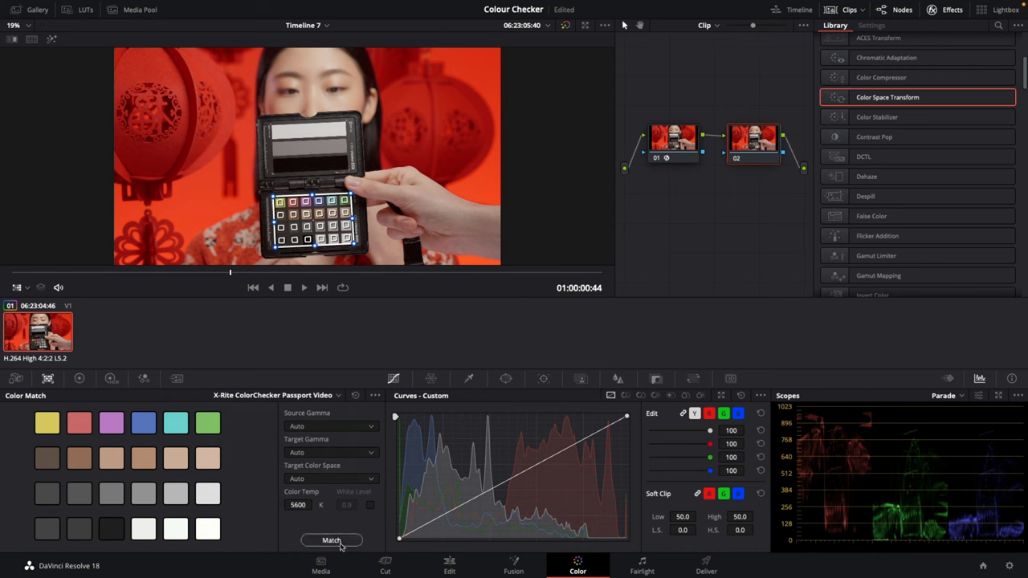
click(331, 539)
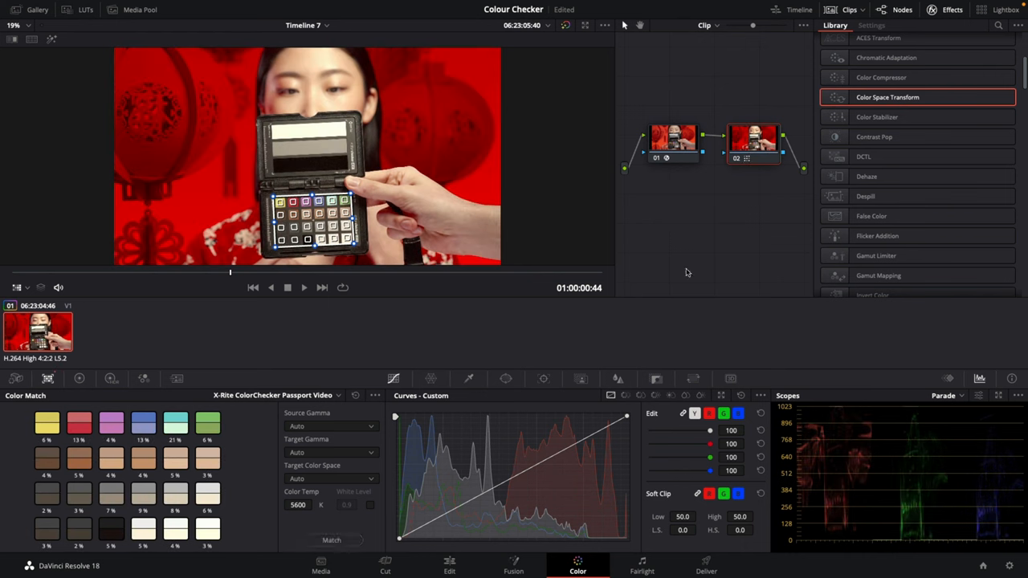
mouse_move(716, 240)
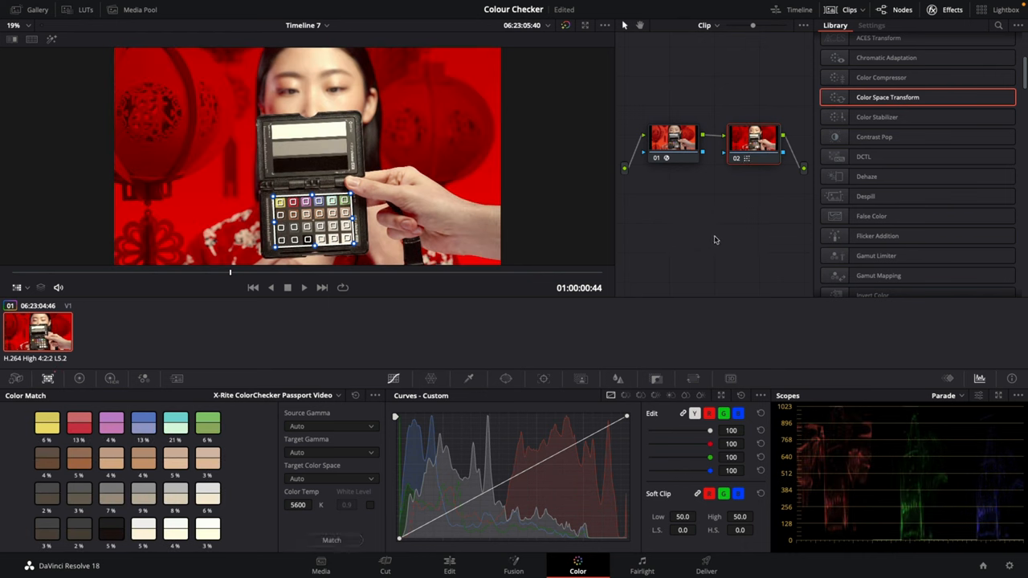